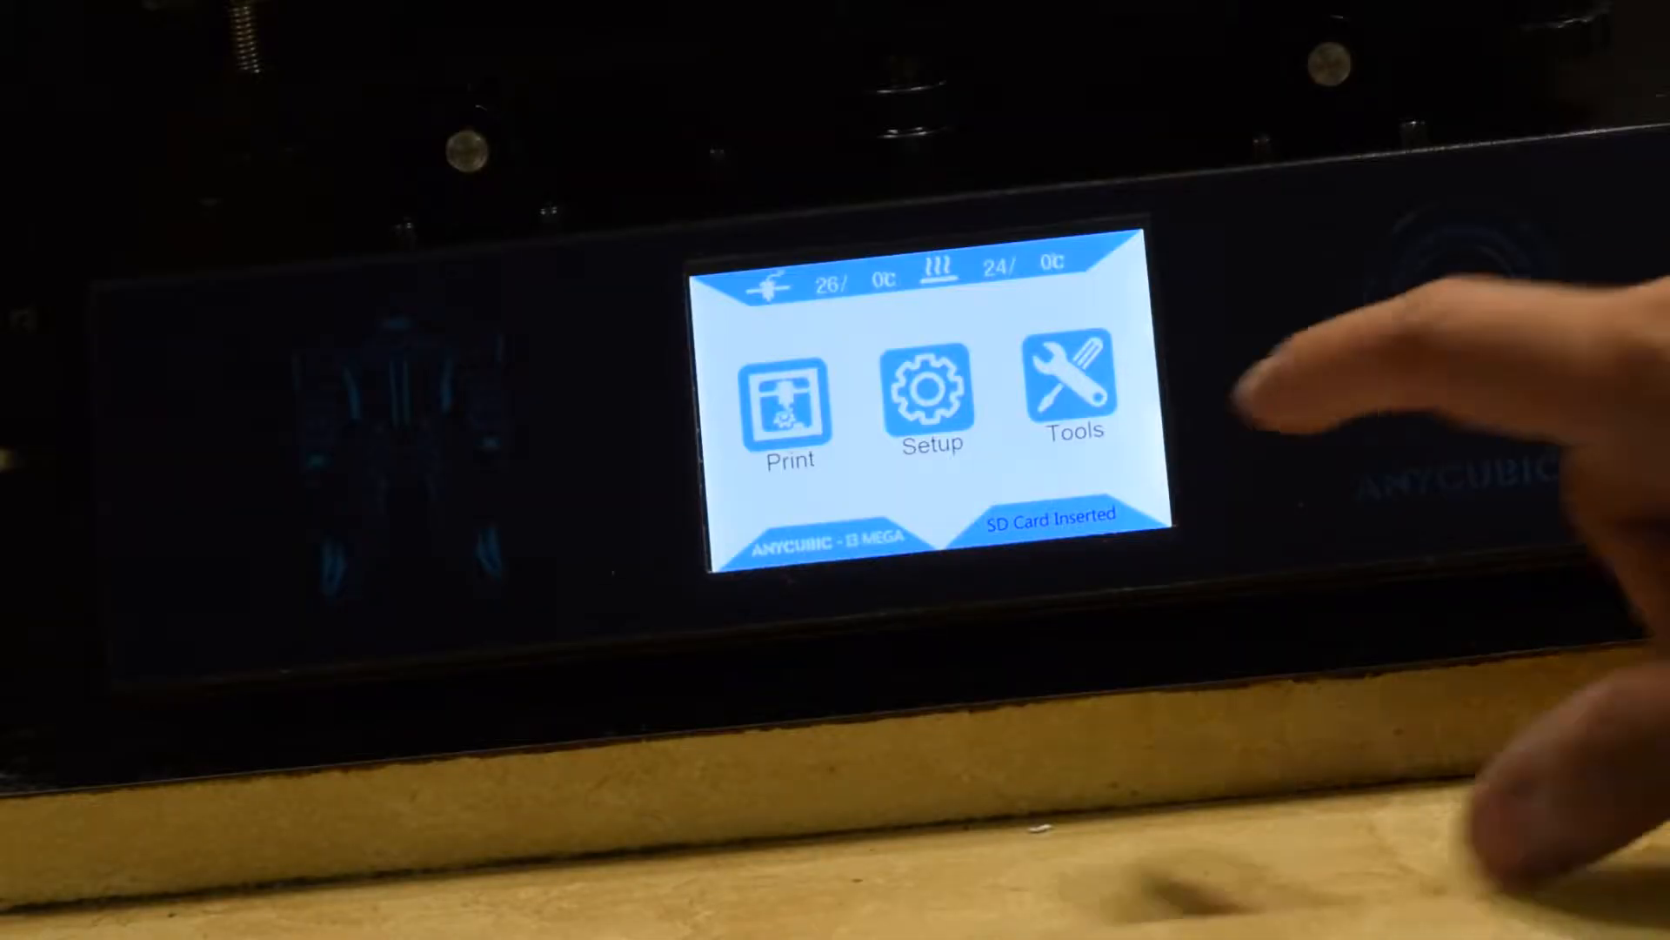
Open Tools > Filament, acknowledge the cold extrusion warning so the nozzle heats toward 230°C, and return
{"action": "left_click", "coordinate": [1070, 389]}
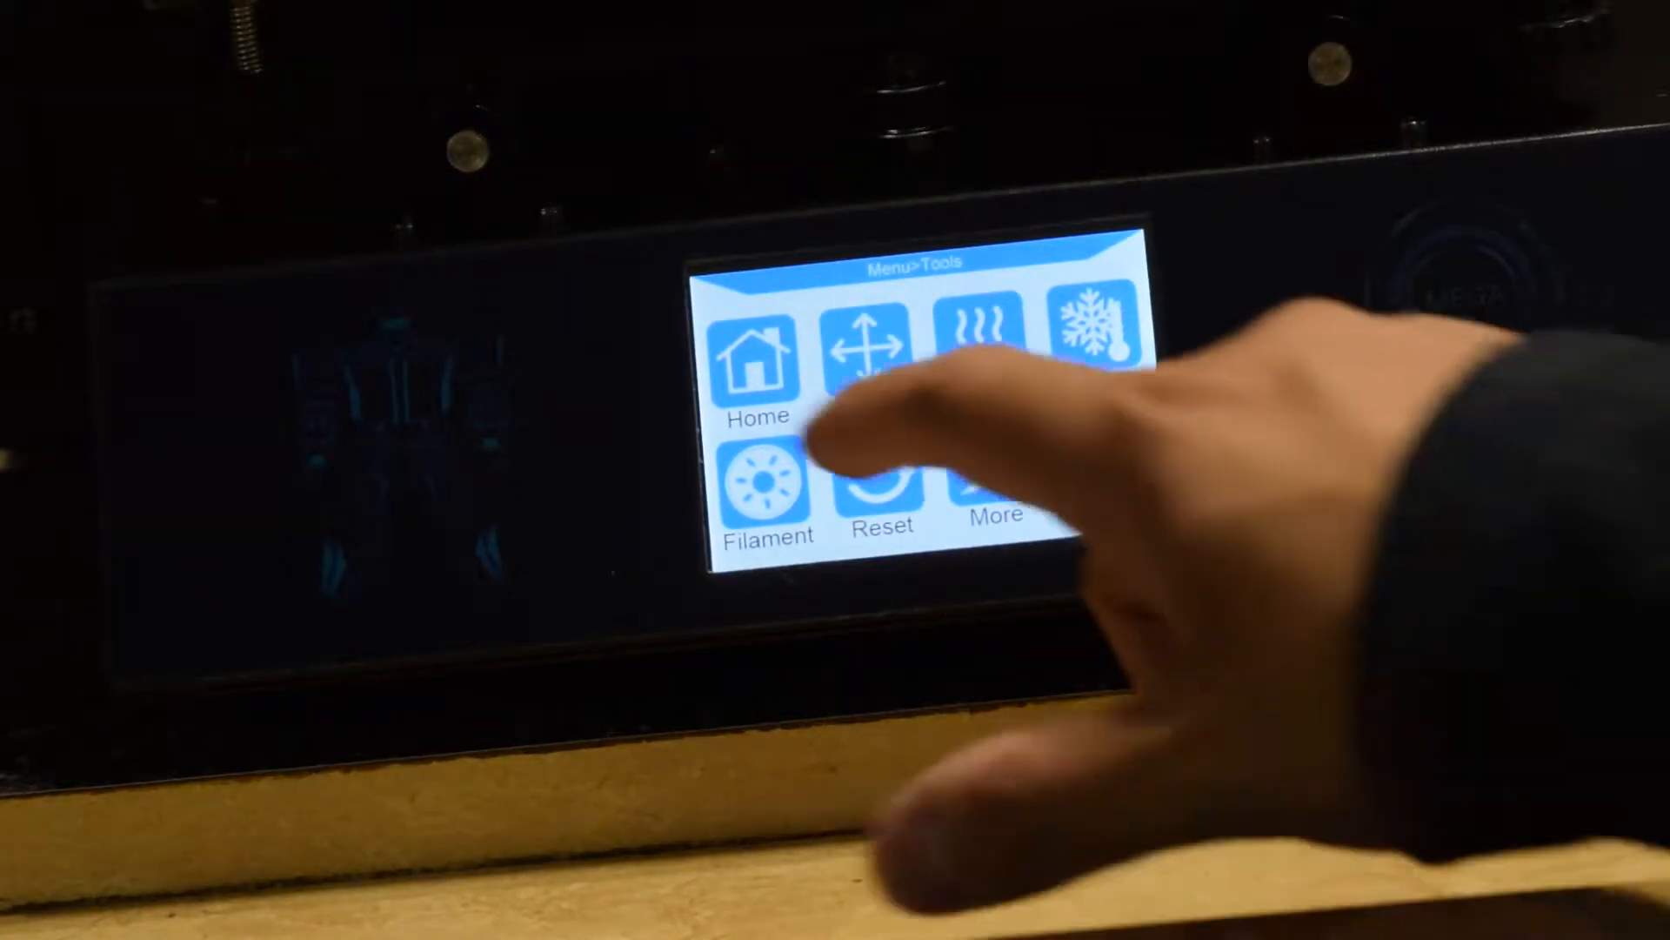
{"action": "left_click", "coordinate": [767, 490]}
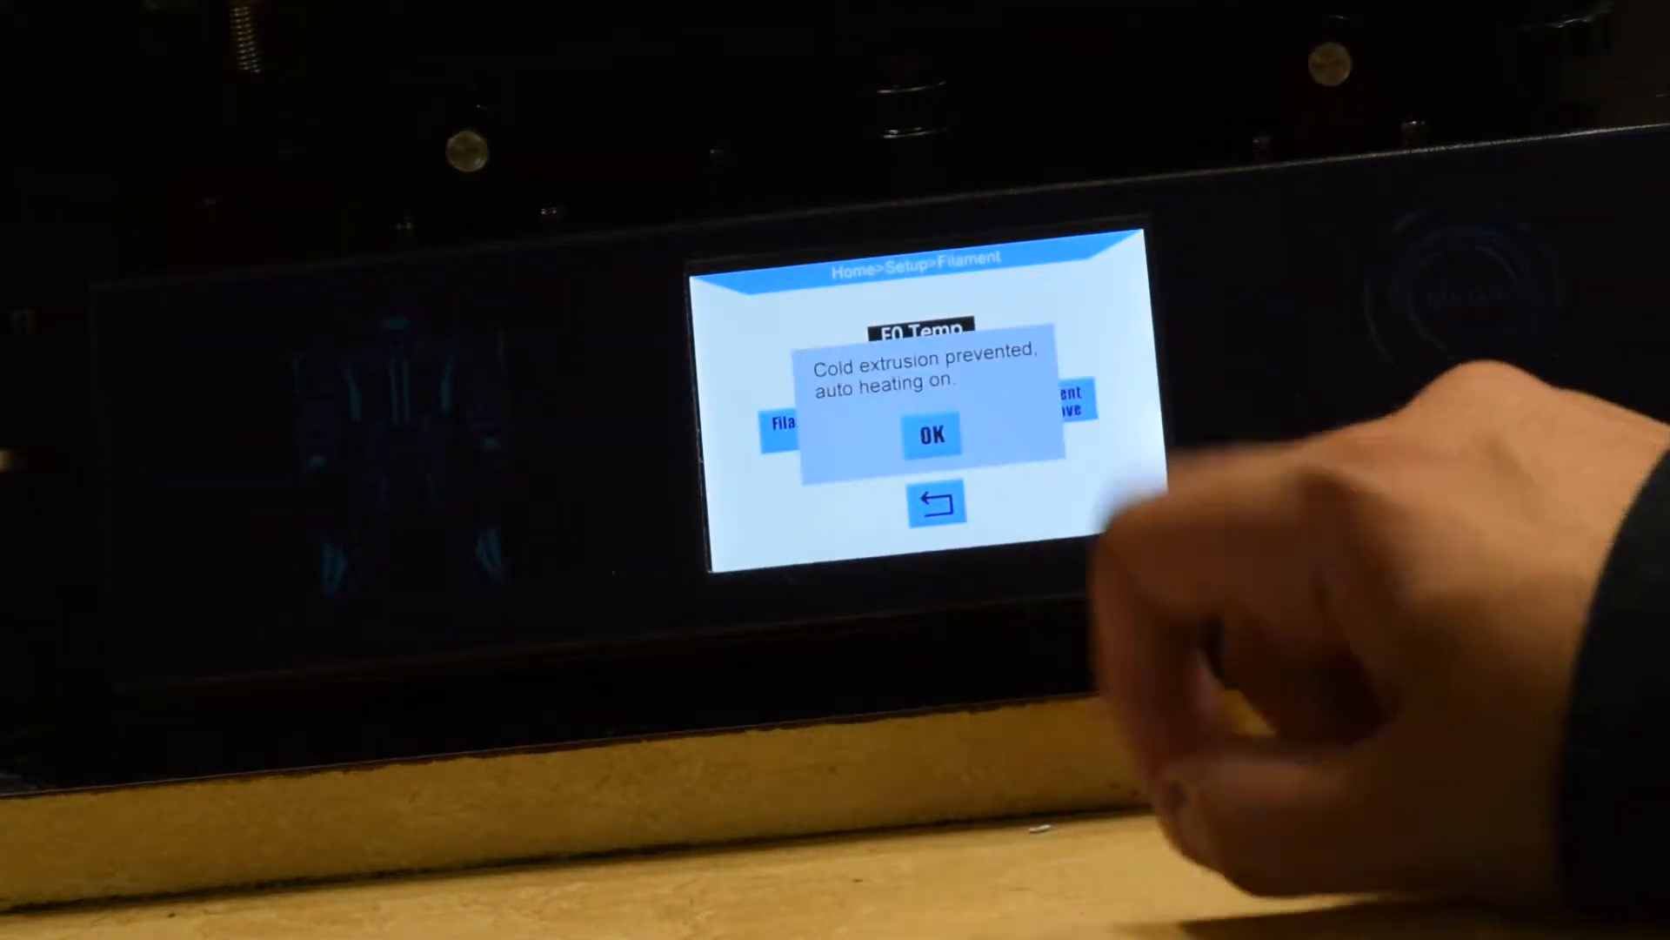
{"action": "left_click", "coordinate": [931, 435]}
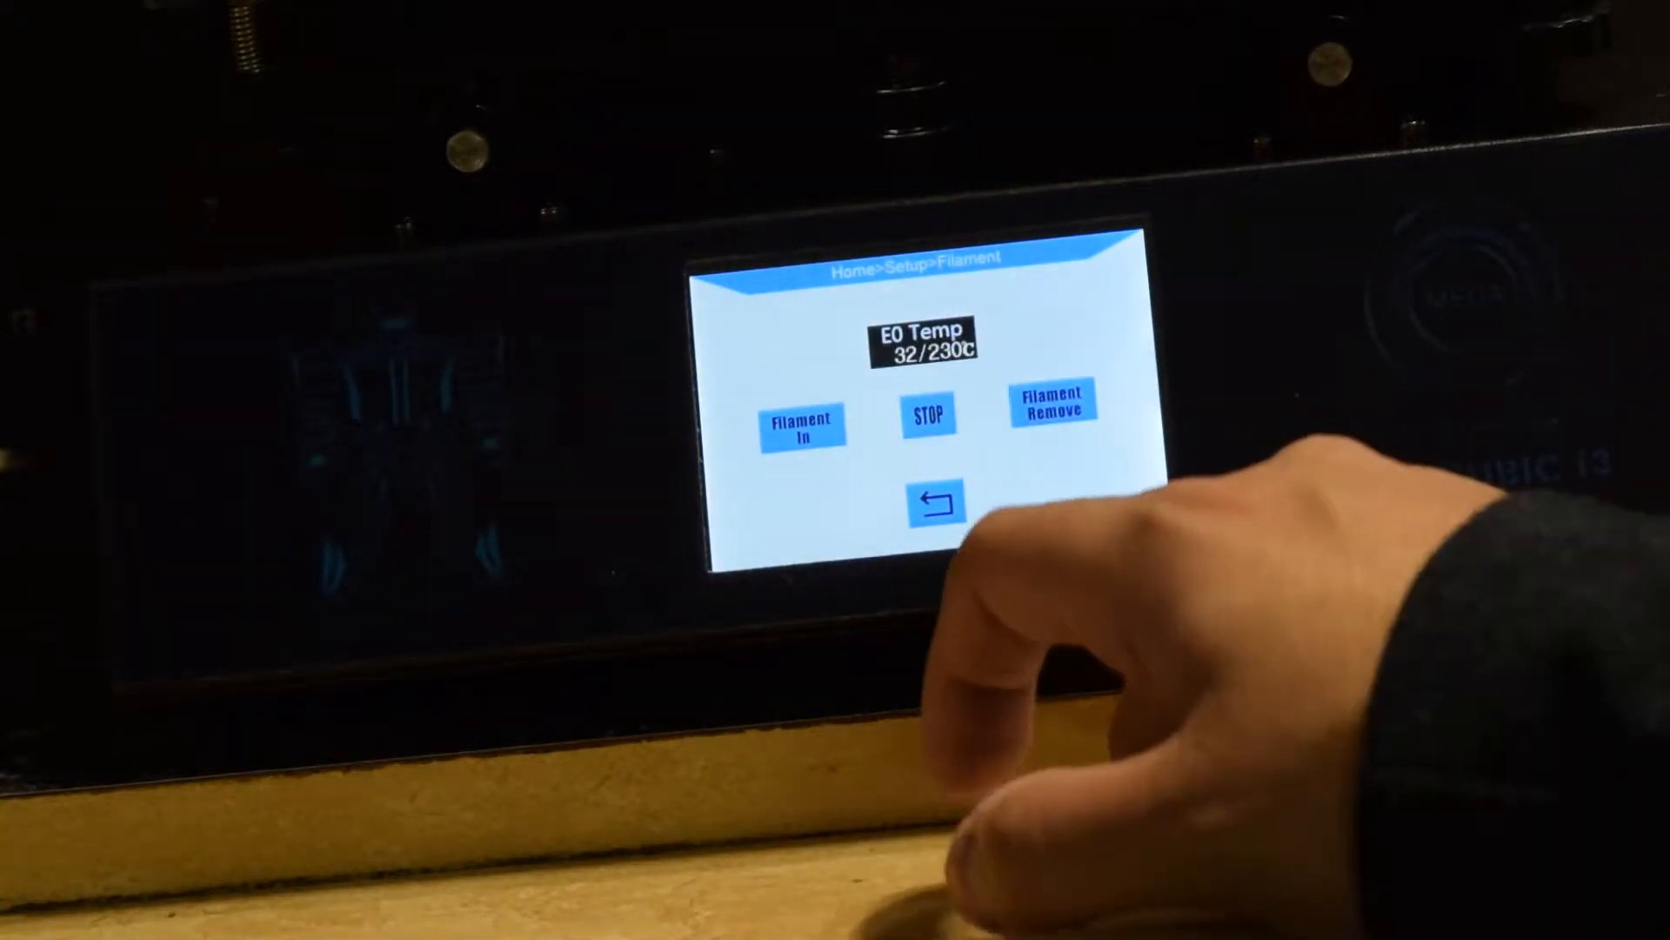
{"action": "left_click", "coordinate": [934, 501]}
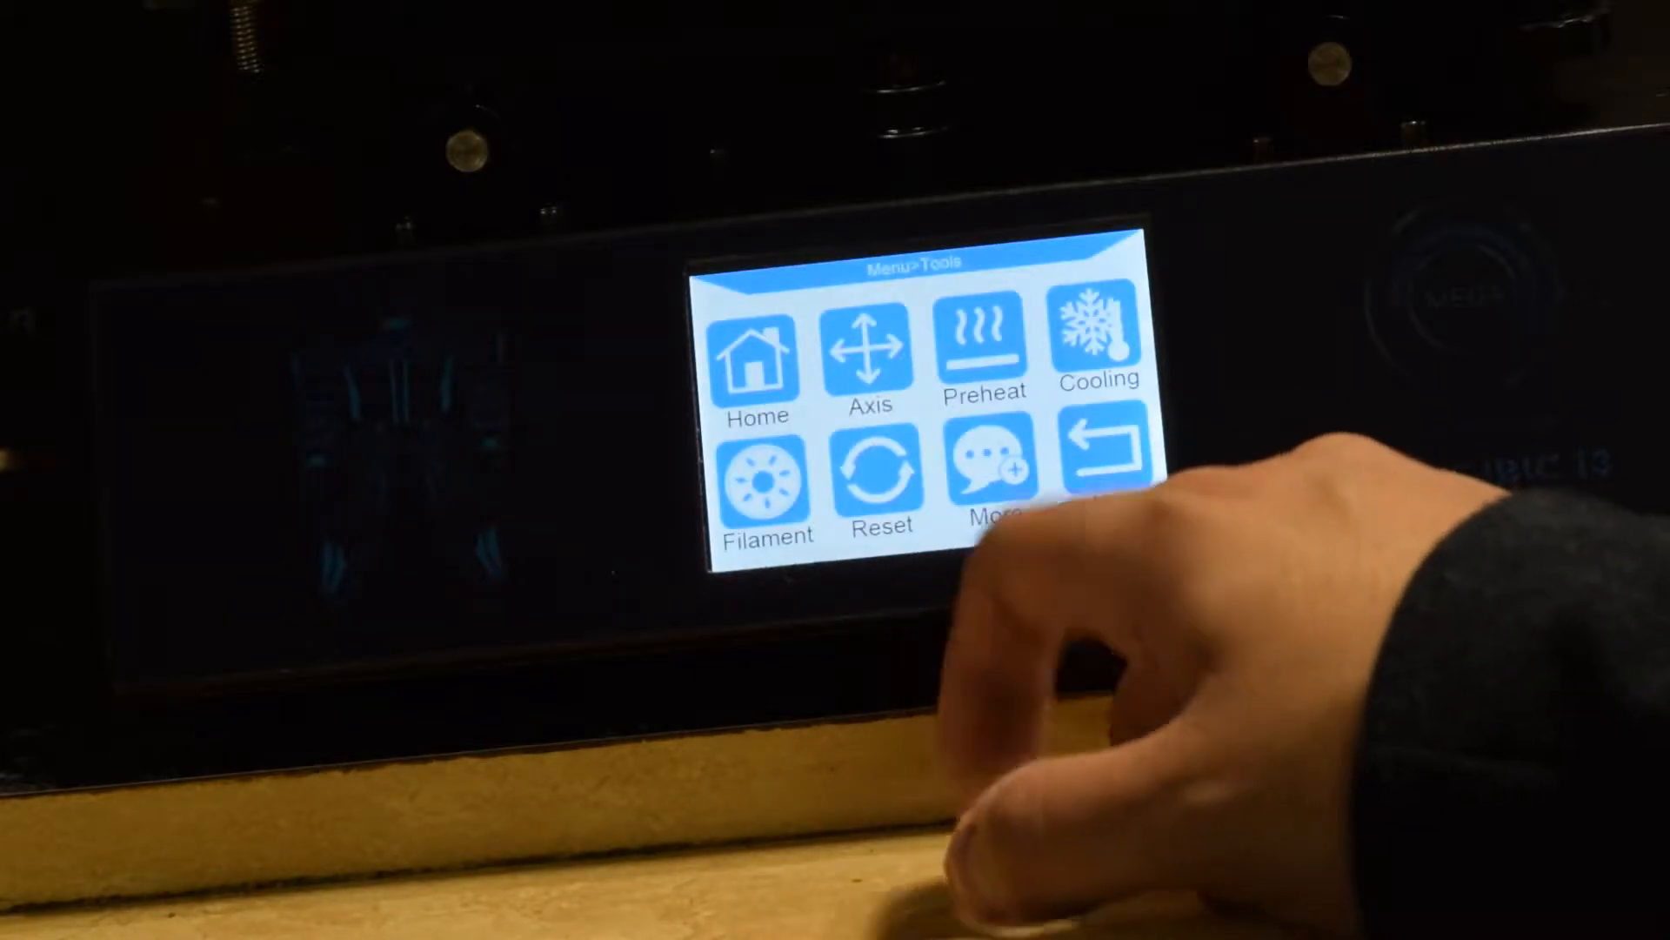
Preheat for PLA (nozzle 190°C, bed 50°C) and reopen the Filament screen
{"action": "left_click", "coordinate": [982, 346]}
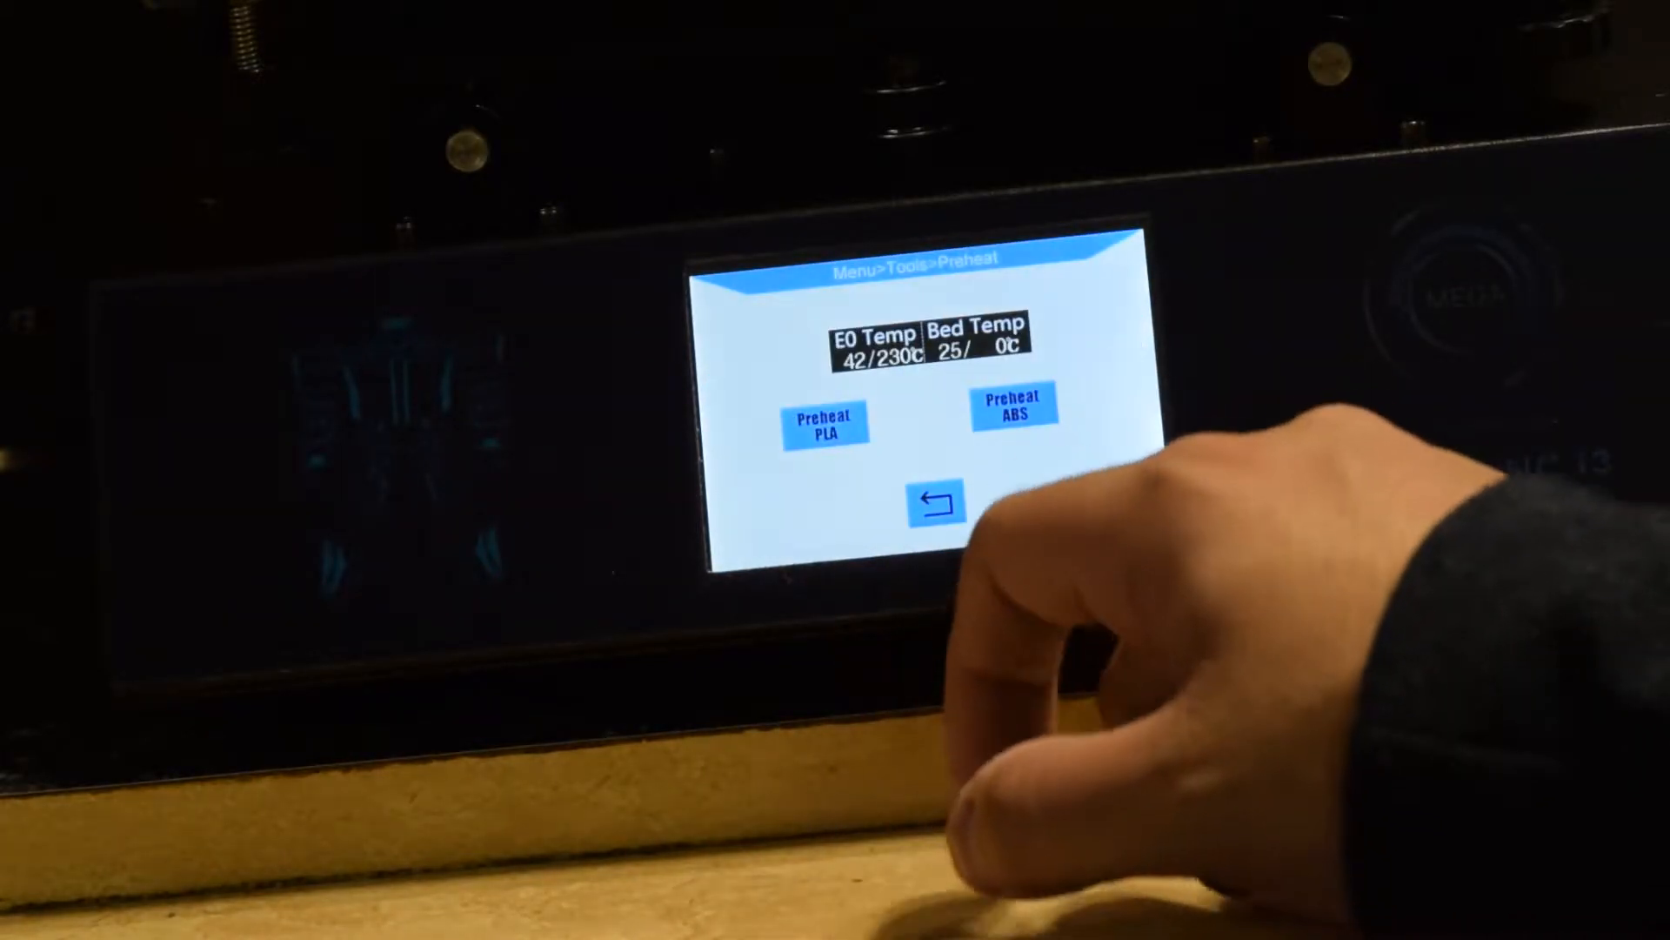
{"action": "left_click", "coordinate": [1010, 412]}
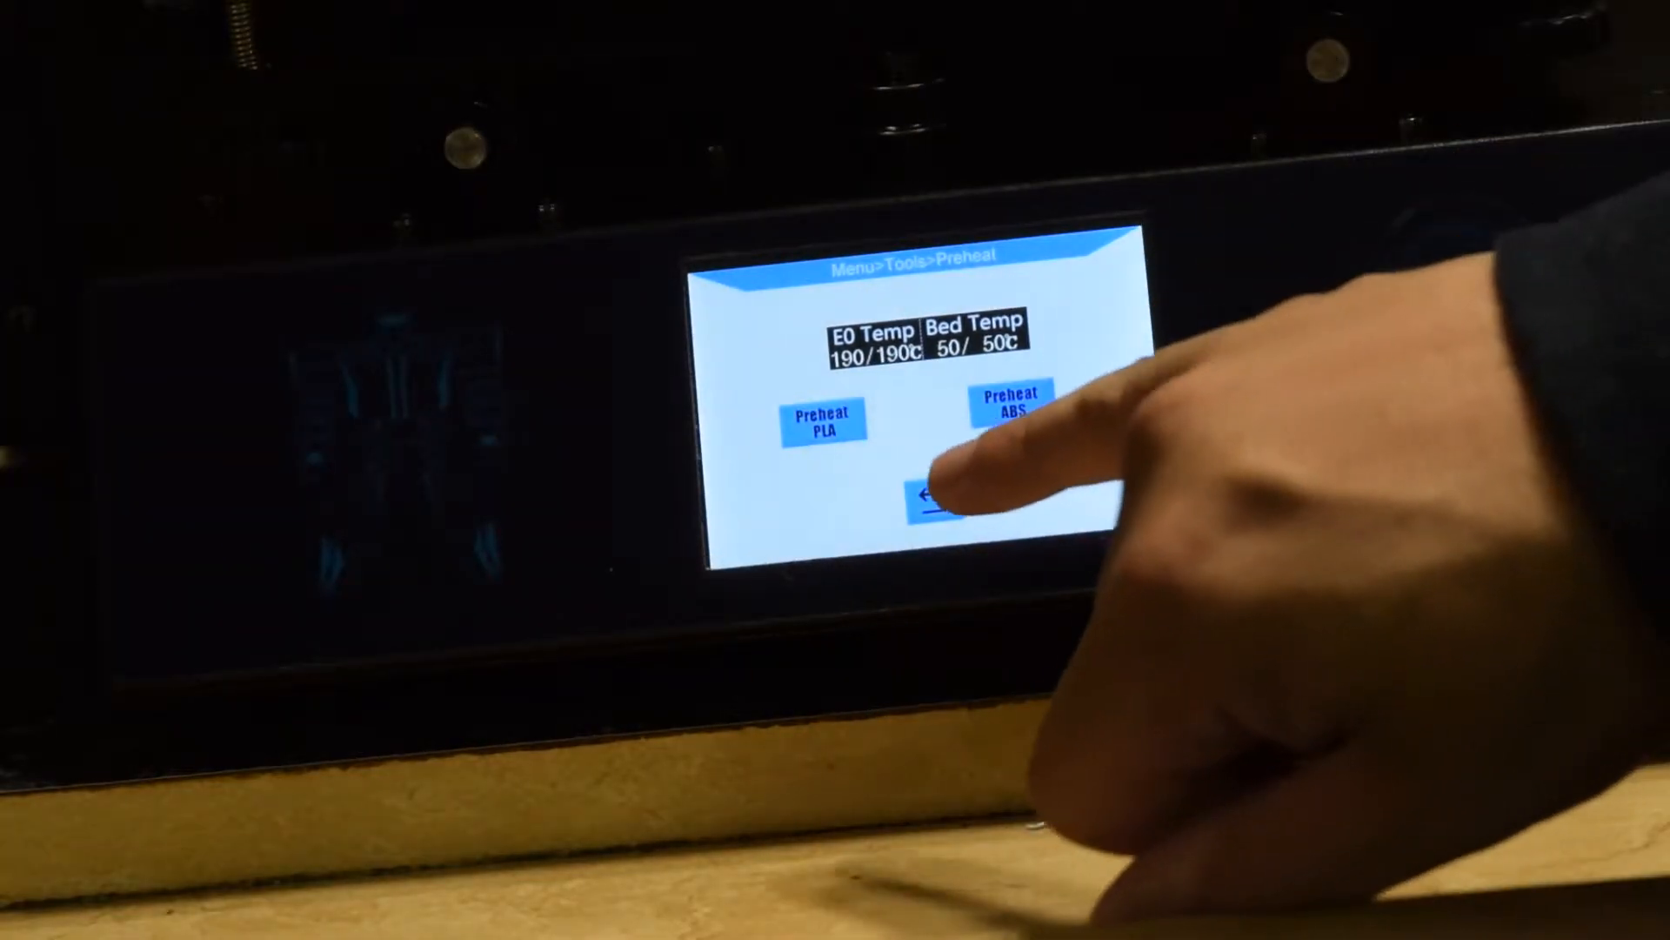
{"action": "left_click", "coordinate": [937, 501]}
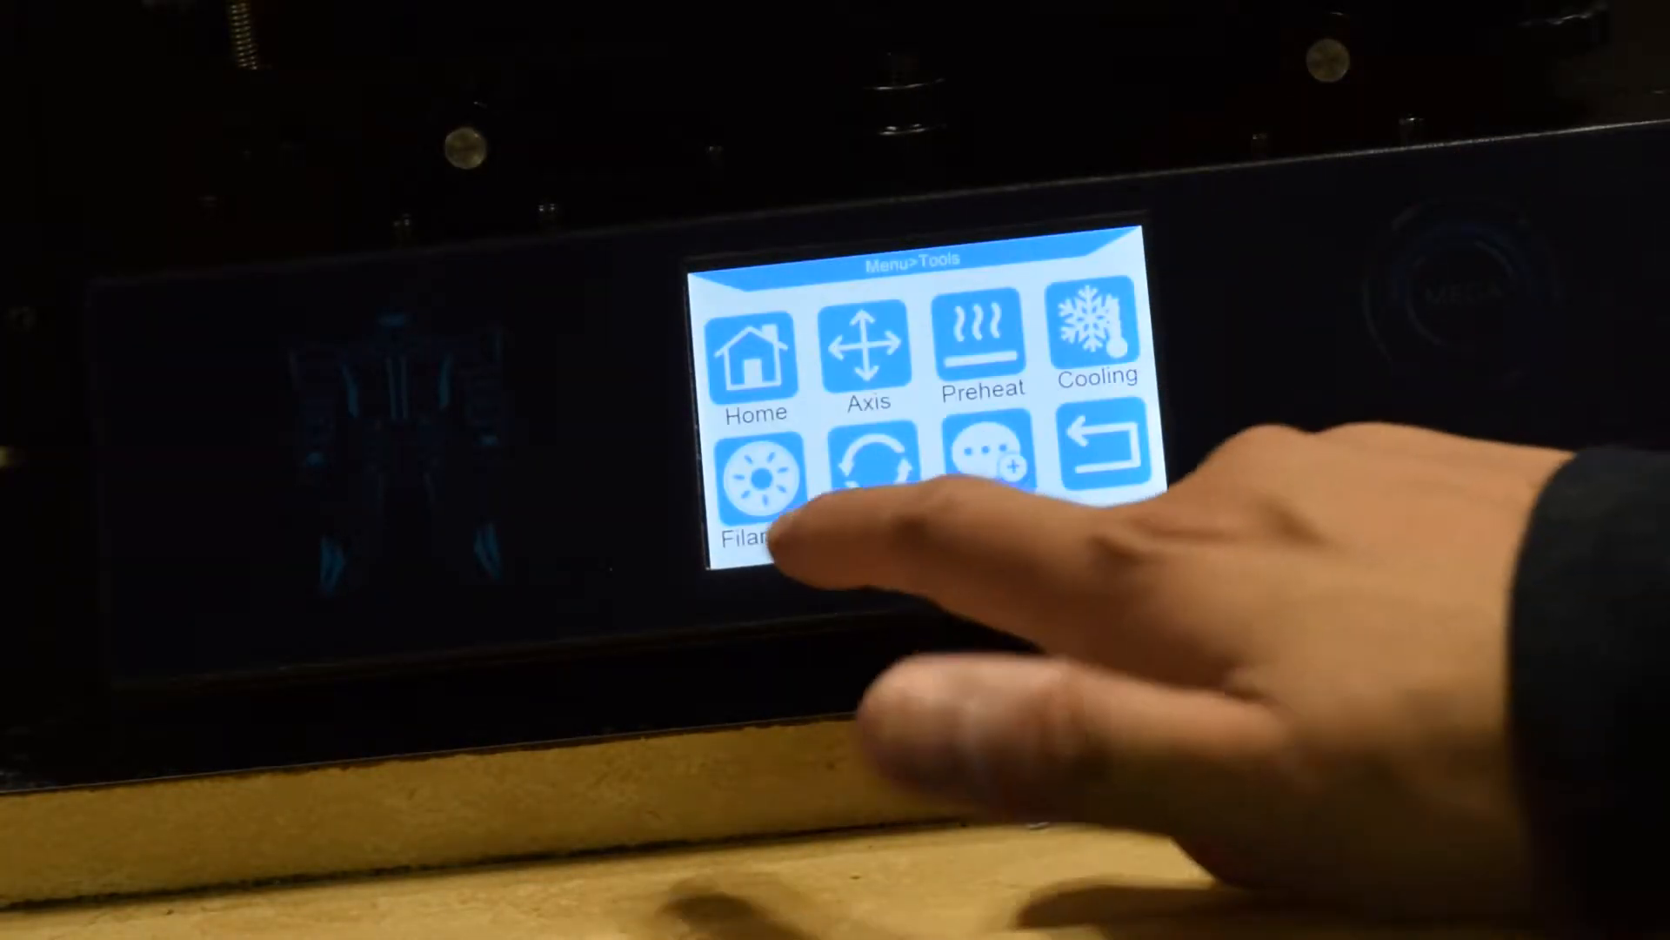
{"action": "left_click", "coordinate": [754, 479]}
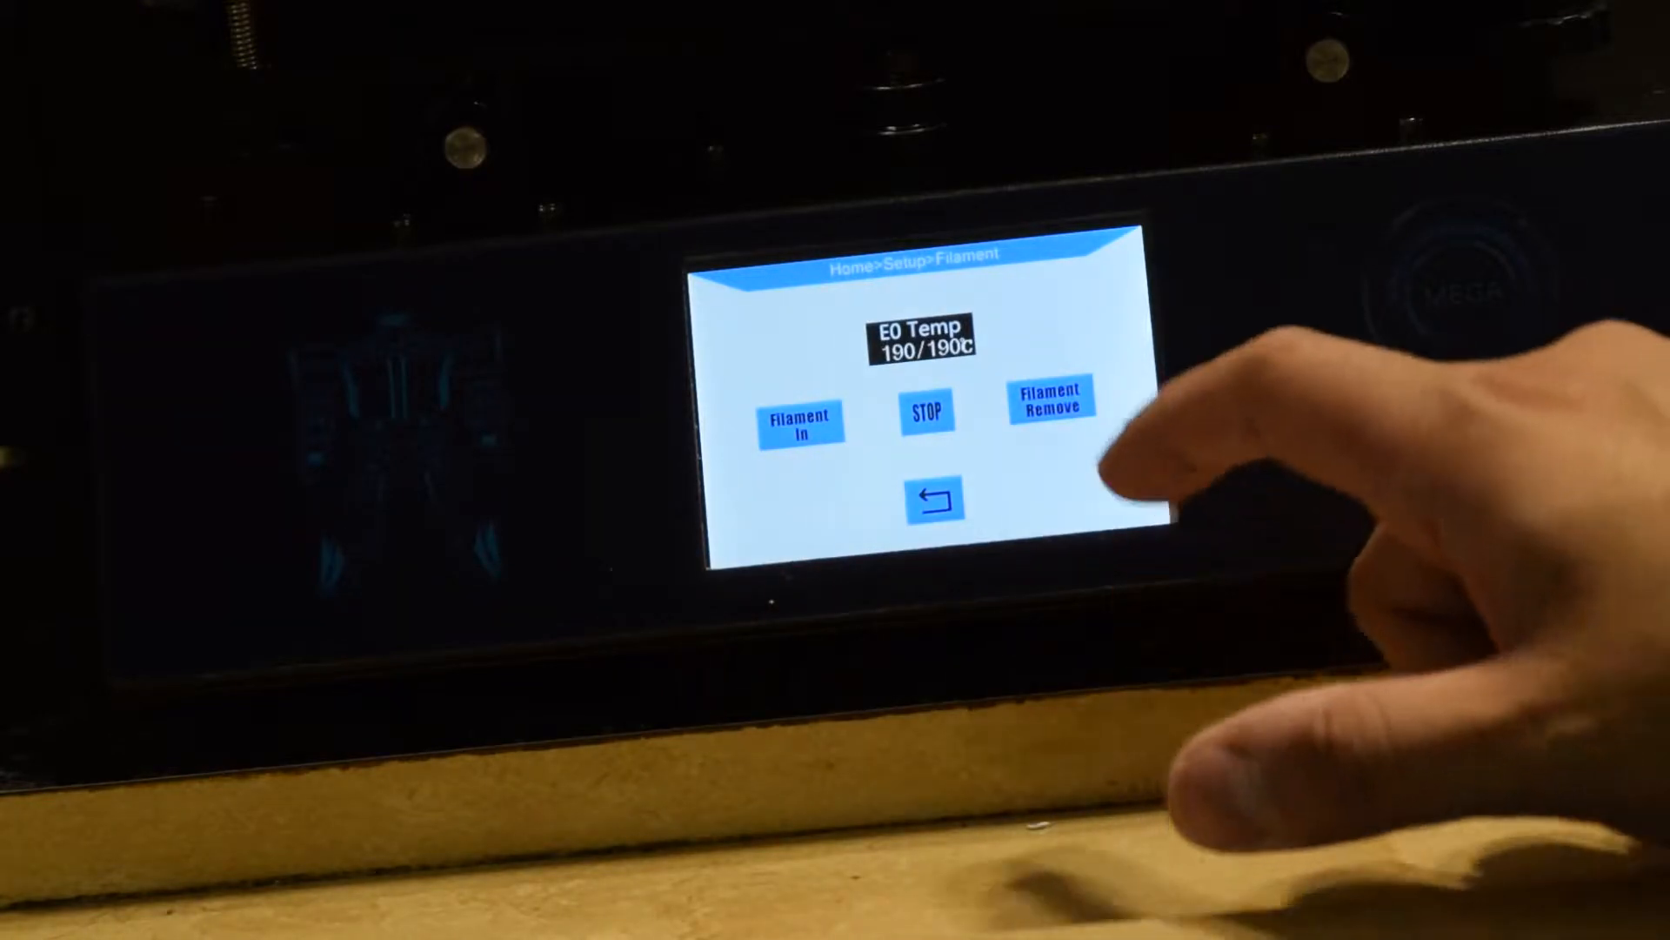